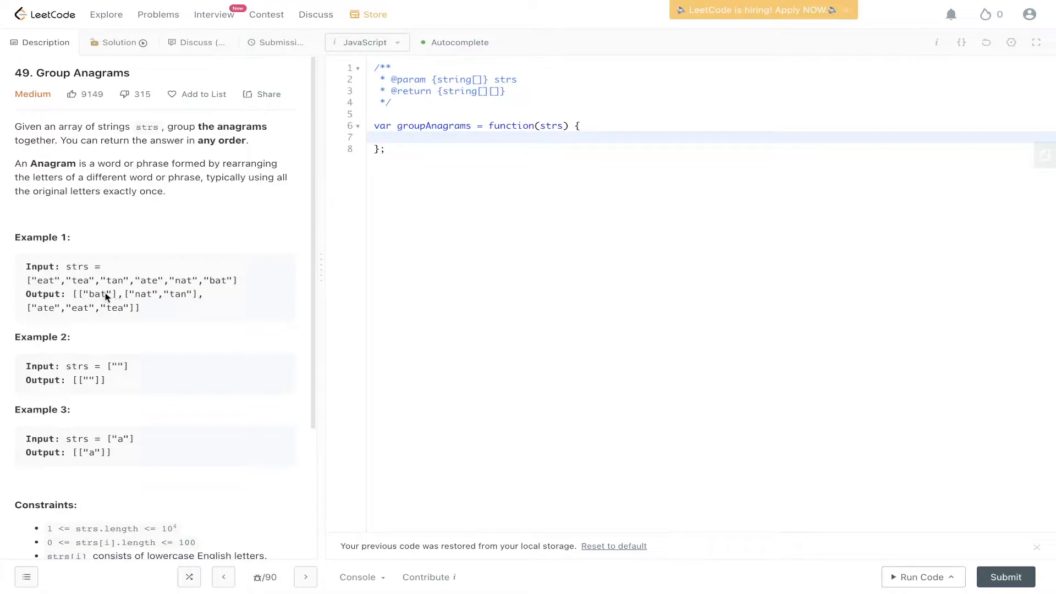
{"action": "mouse_move", "coordinate": [184, 299]}
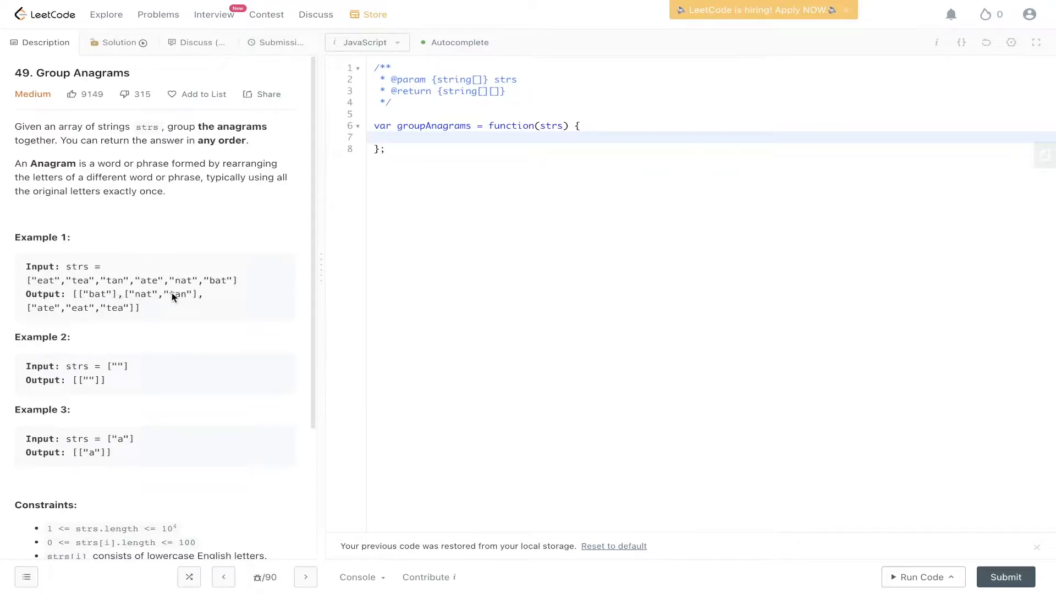
{"action": "mouse_move", "coordinate": [154, 291]}
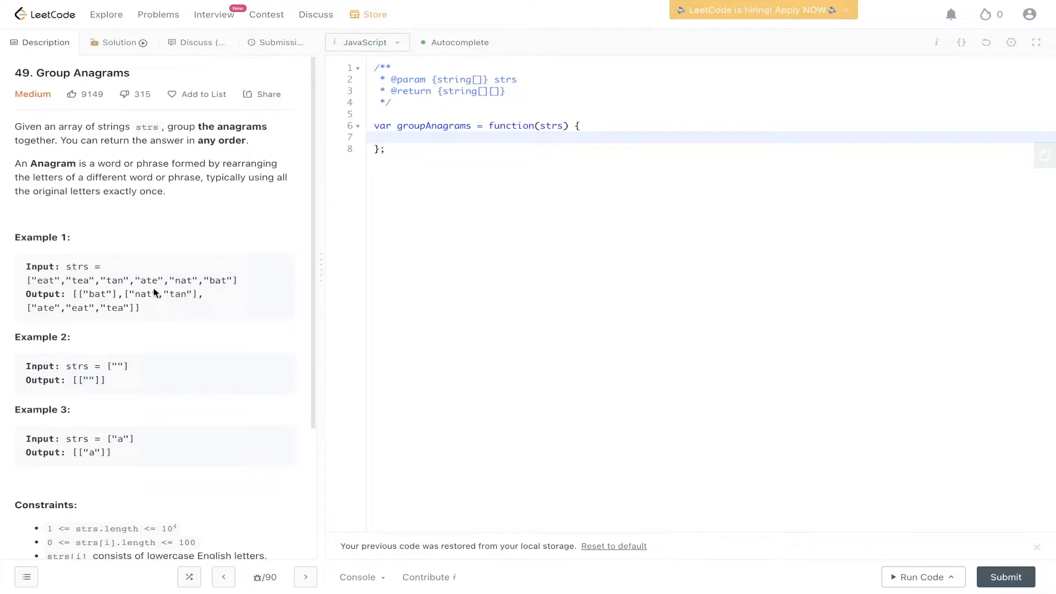
{"action": "mouse_move", "coordinate": [170, 290]}
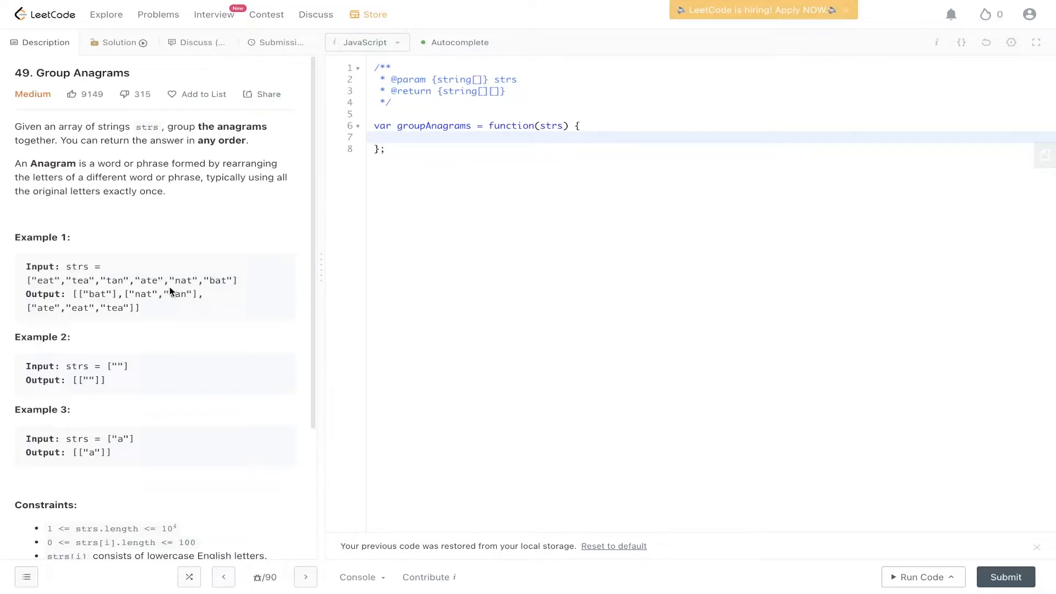
{"action": "mouse_move", "coordinate": [199, 307]}
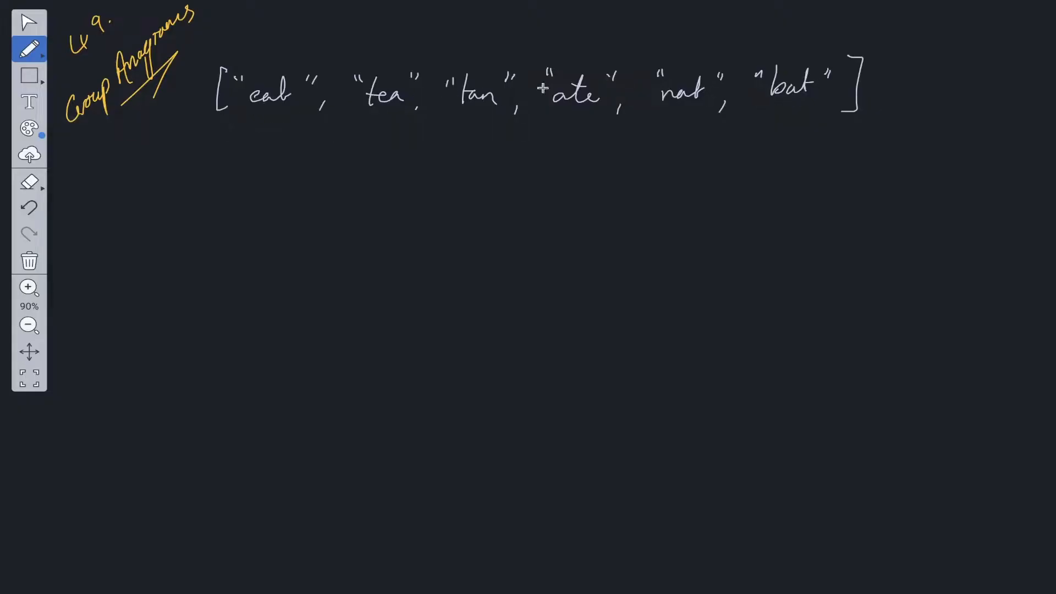
{"action": "mouse_move", "coordinate": [279, 138]}
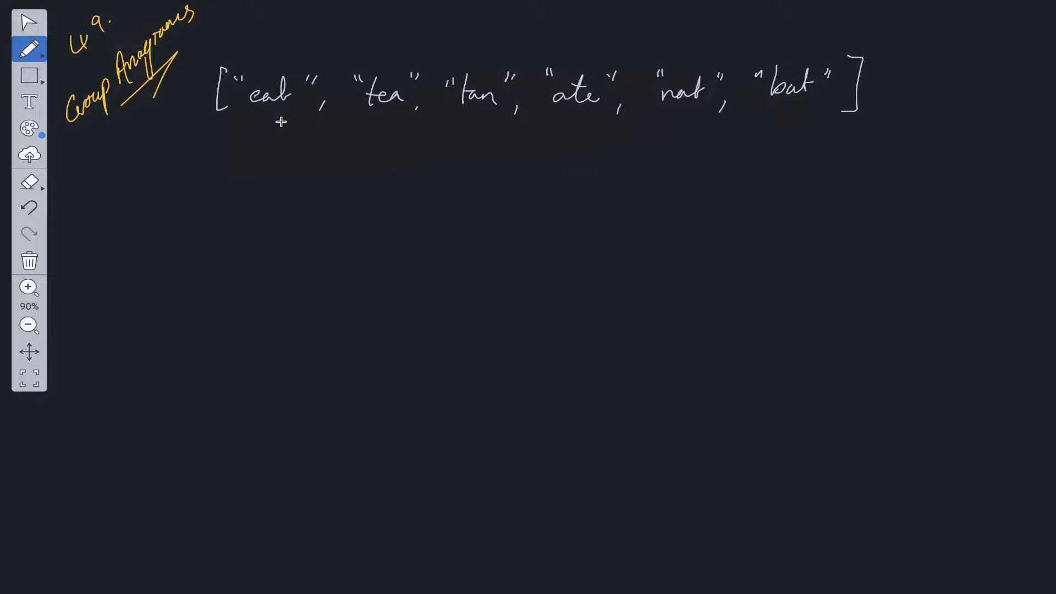
{"action": "mouse_move", "coordinate": [556, 95]}
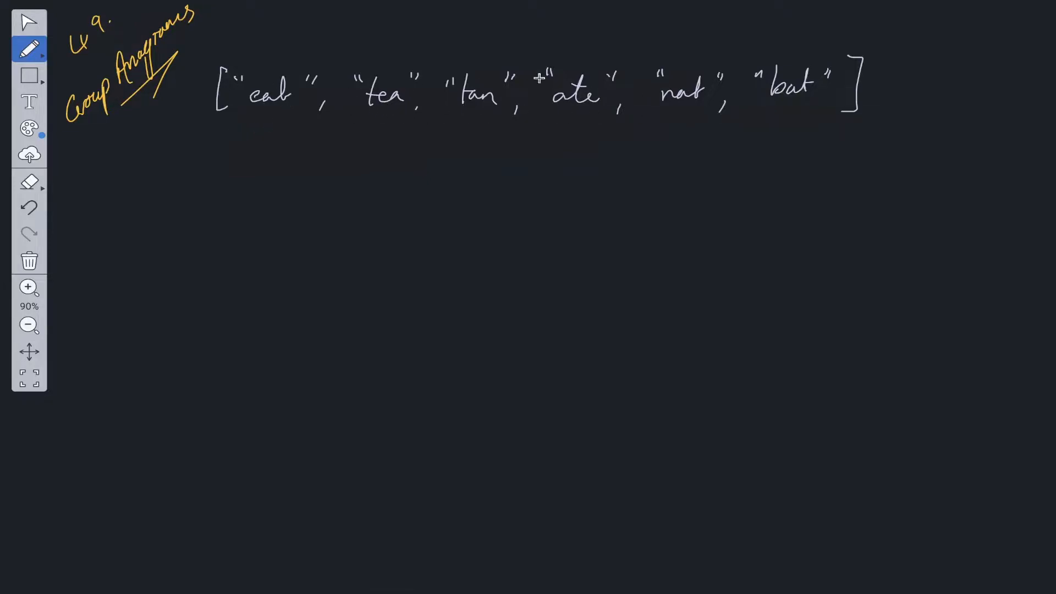
{"action": "mouse_move", "coordinate": [265, 159]}
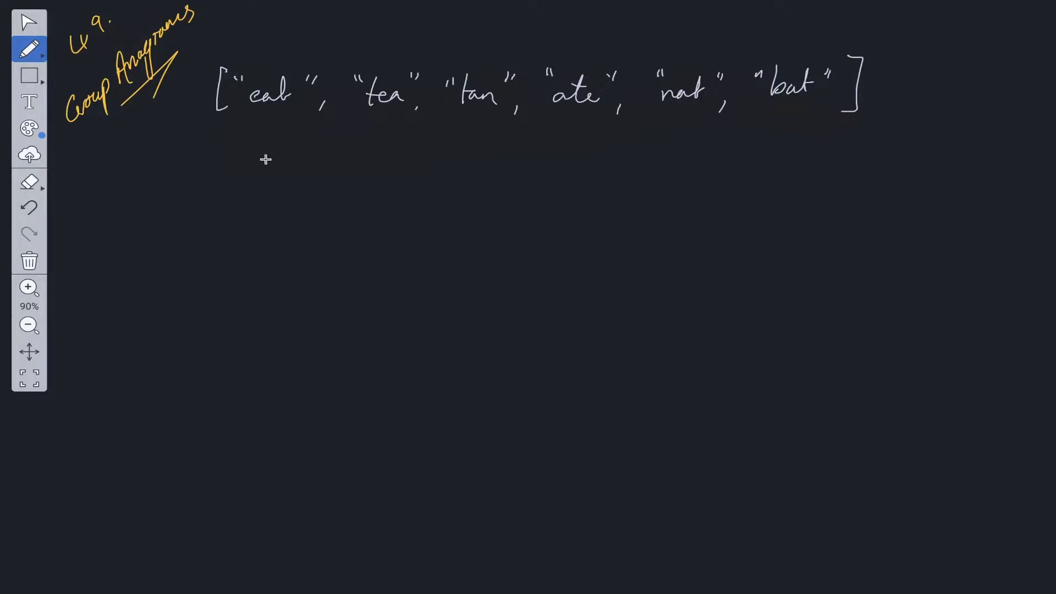
{"action": "mouse_move", "coordinate": [254, 138]}
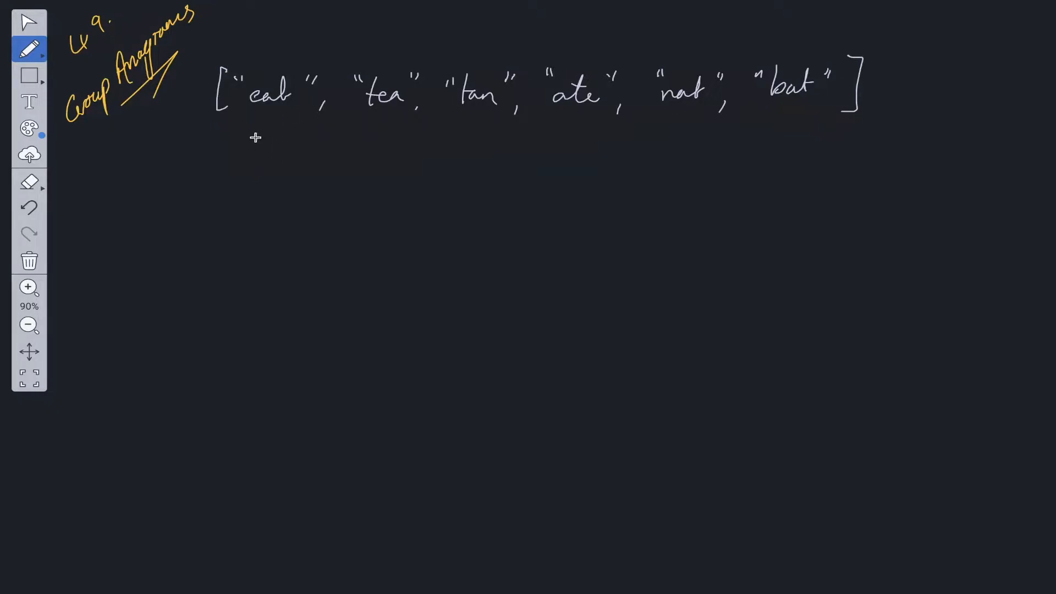
Step: Write the sorted-letter keys aet, ant, abt beneath each word, ticking matching groups
{"action": "left_click_drag", "start_coordinate": [253, 142], "coordinate": [289, 142]}
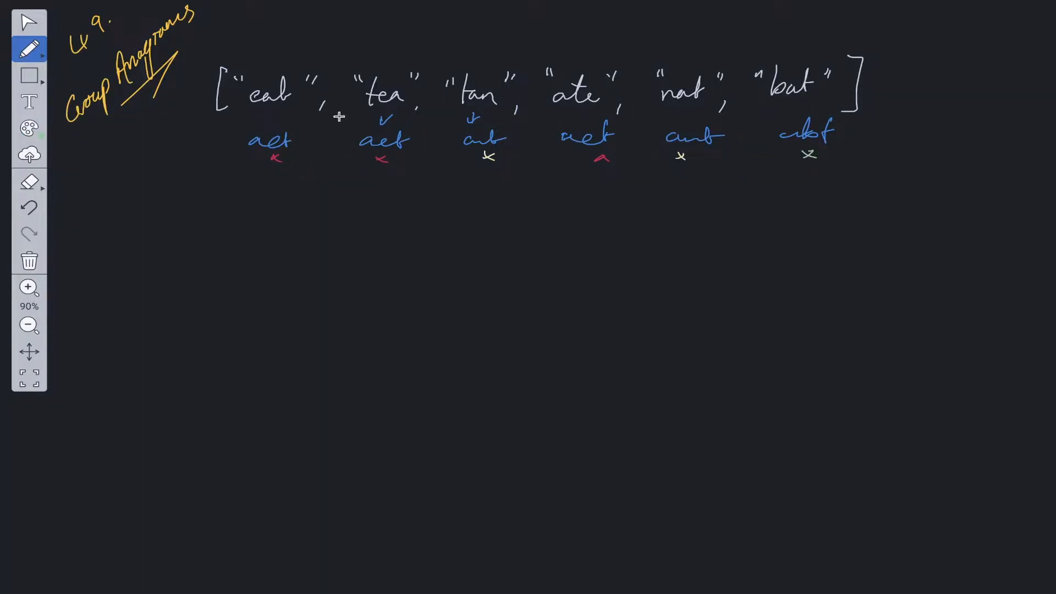
{"action": "mouse_move", "coordinate": [539, 51]}
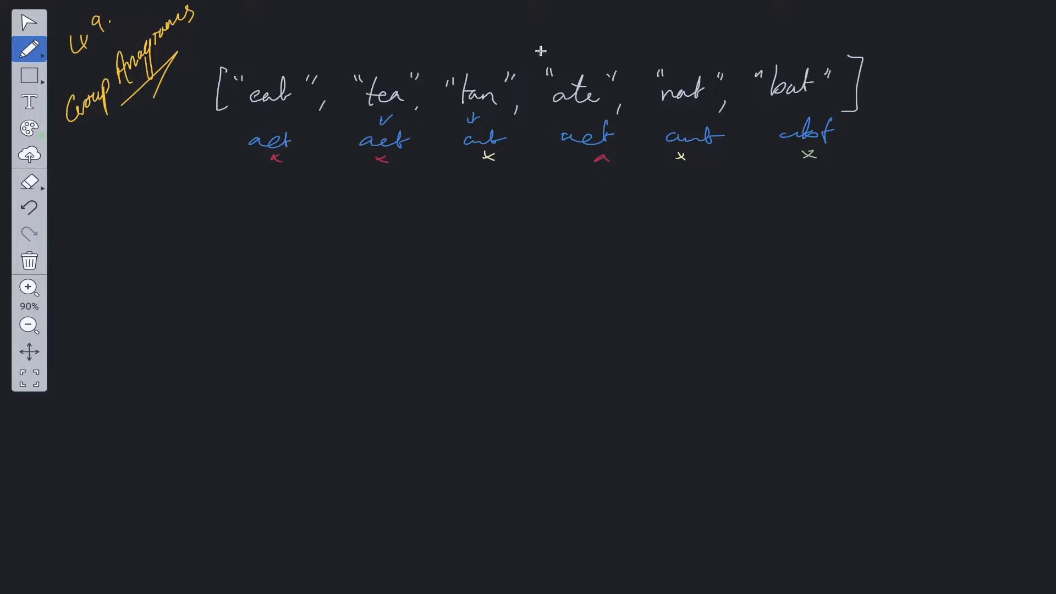
Step: Draw the map {aet:[eat,tea,ate], ant:[tan,nat], abt:[bat]} with value labels and a green 'T: N' note
{"action": "left_click", "coordinate": [29, 127]}
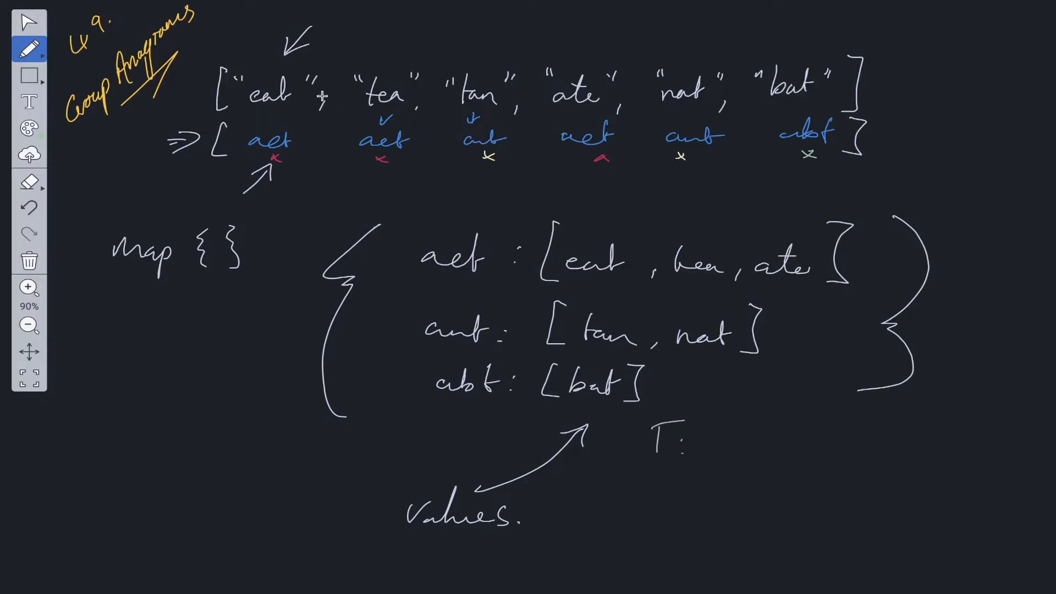
{"action": "left_click_drag", "start_coordinate": [171, 88], "coordinate": [212, 84]}
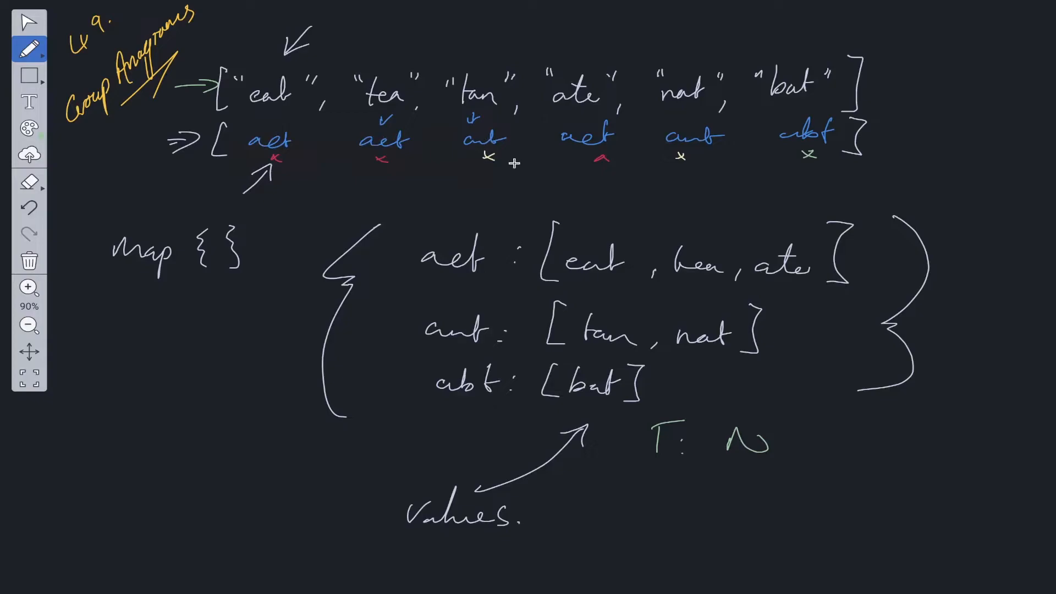
{"action": "mouse_move", "coordinate": [820, 415]}
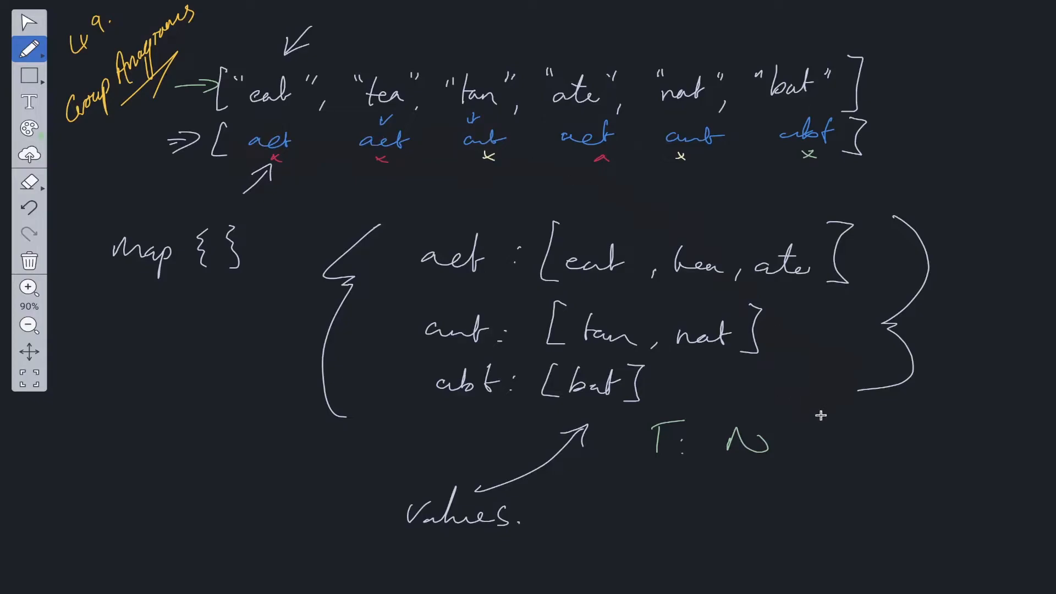
{"action": "mouse_move", "coordinate": [806, 418]}
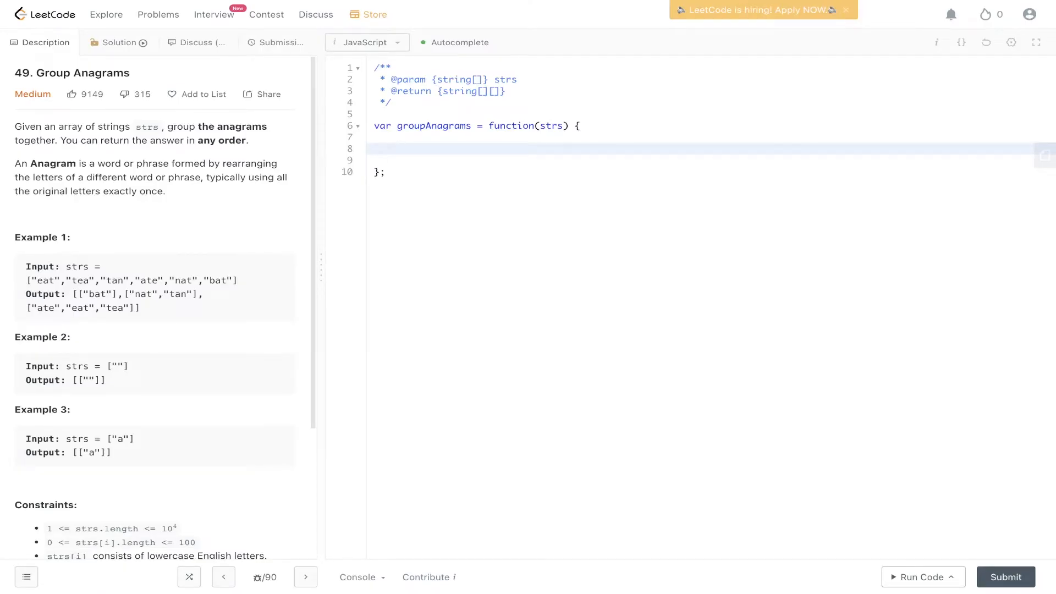
Step: Write let sorted = strs.map((str) => str.split("").sort().join("")) to compute each word's sorted key
{"action": "type", "text": "let"}
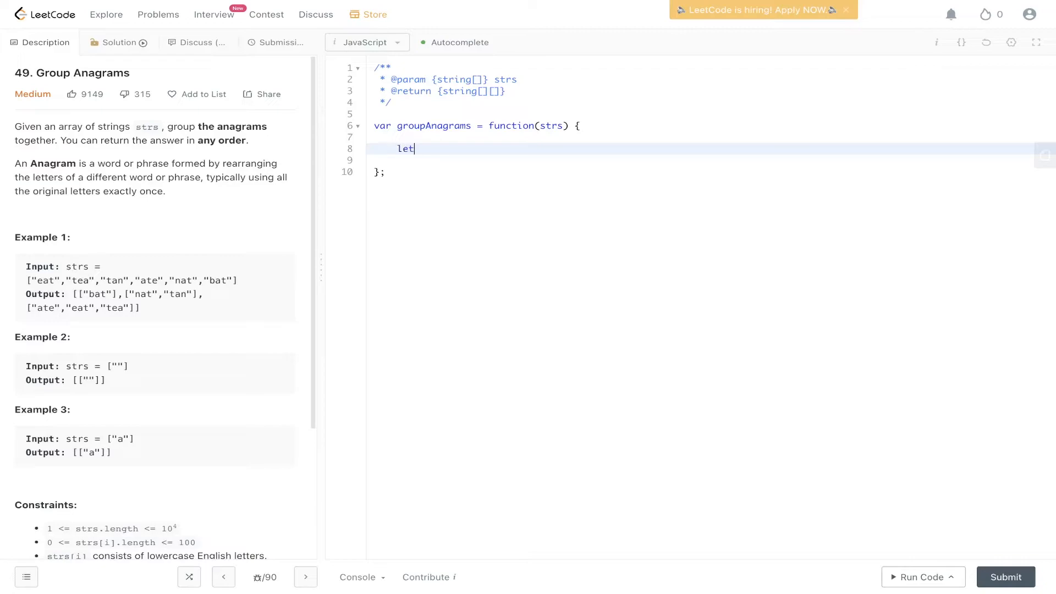
{"action": "type", "text": "sorted ="}
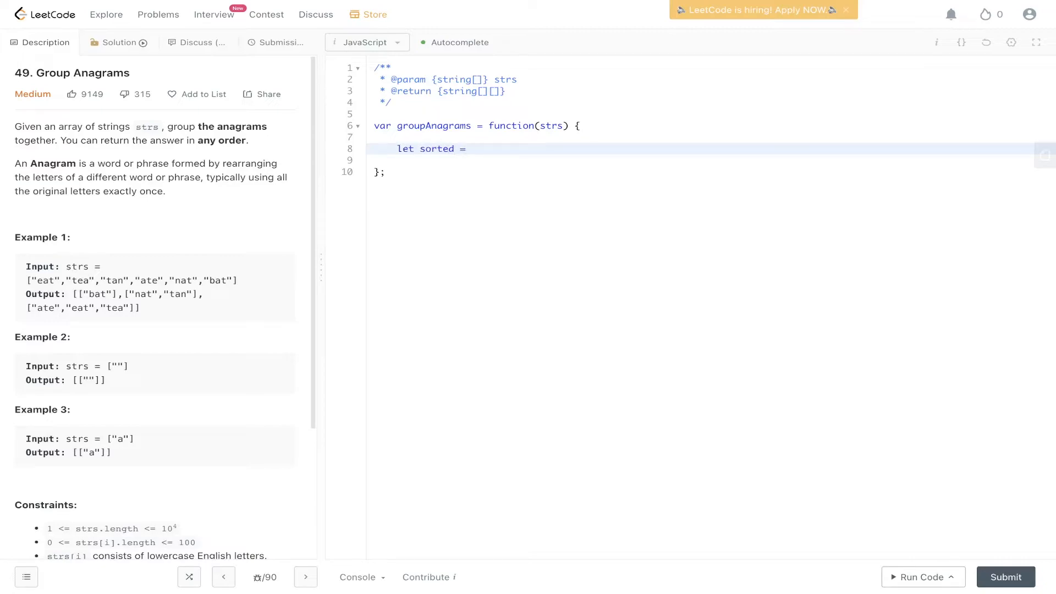
{"action": "type", "text": "strs.map"}
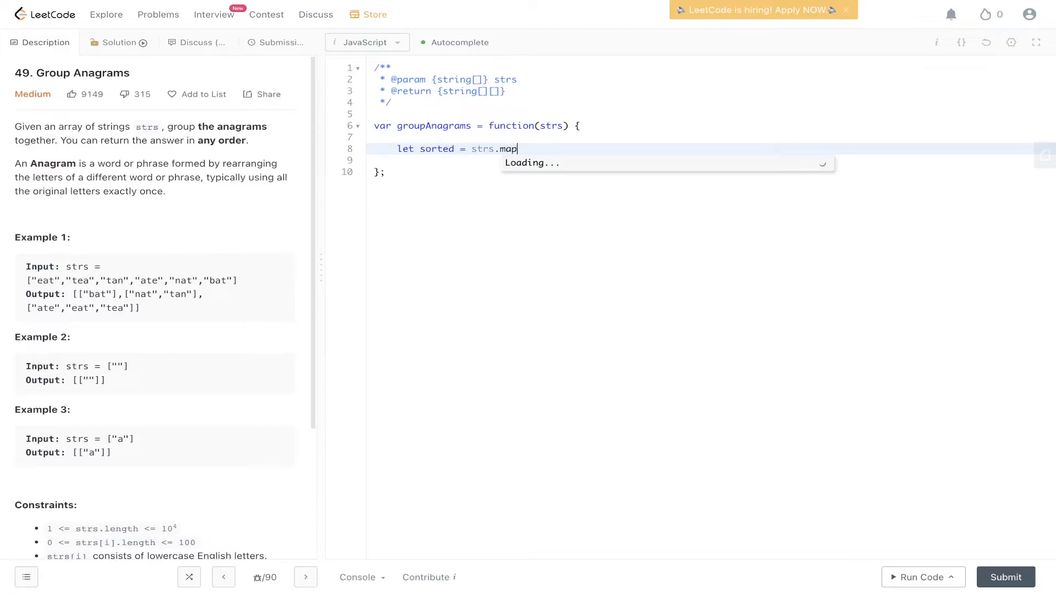
{"action": "type", "text": "((st"}
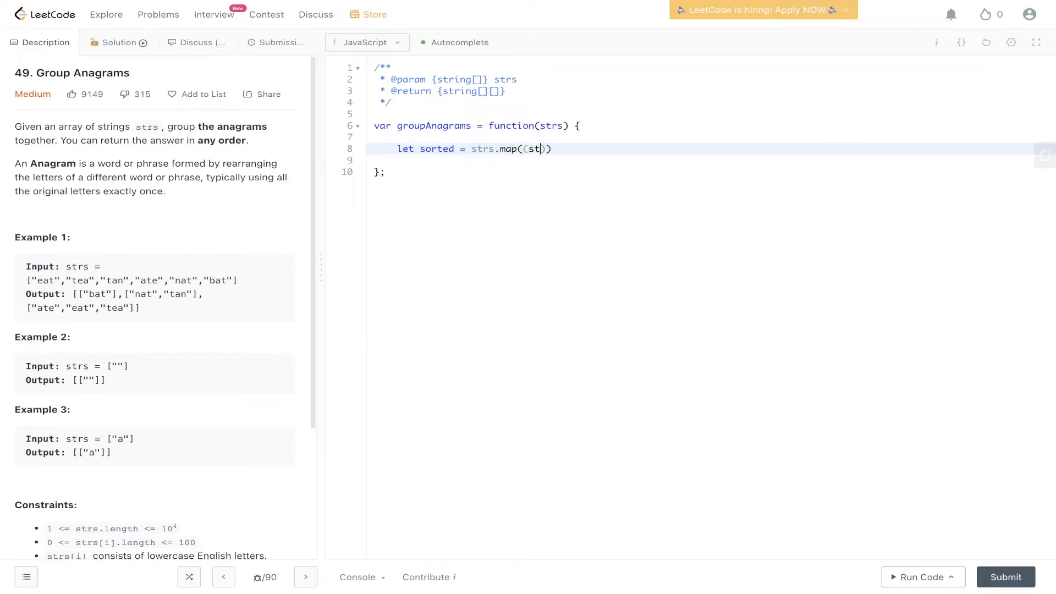
{"action": "type", "text": "r) =>"}
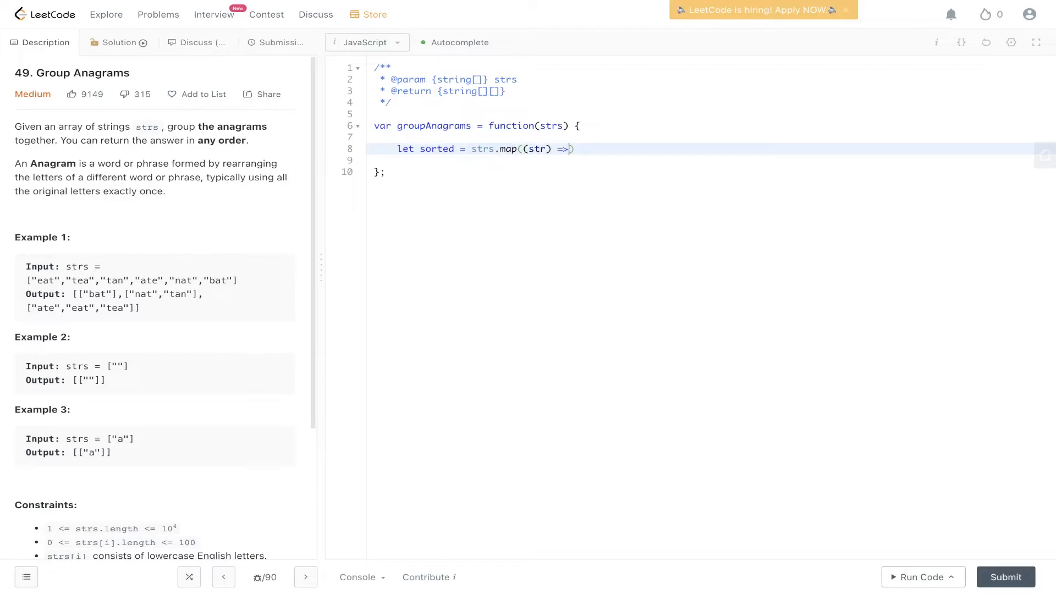
{"action": "type", "text": "str."}
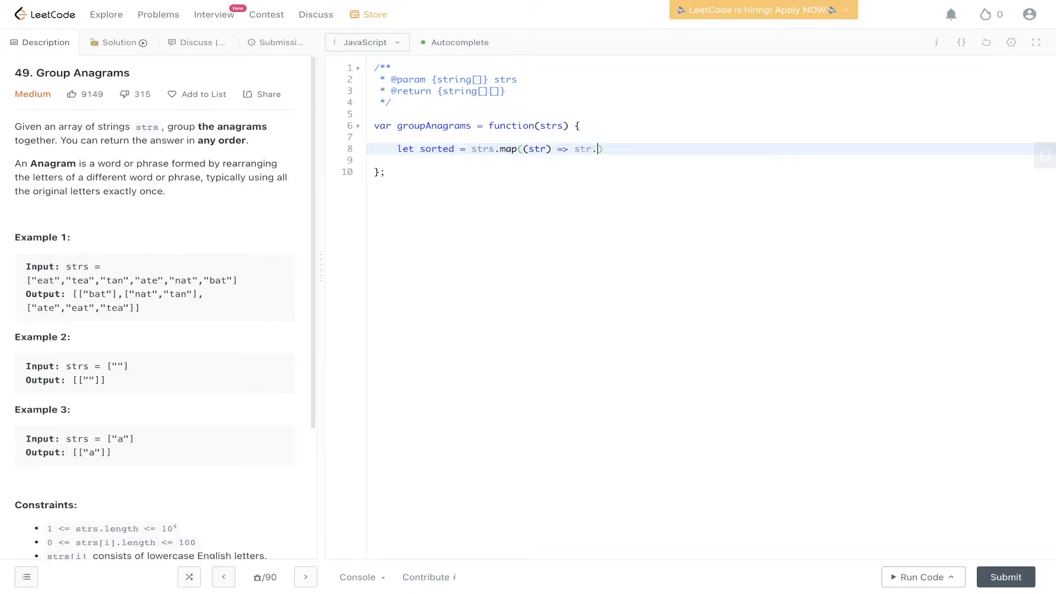
{"action": "type", "text": "split(\"\")"}
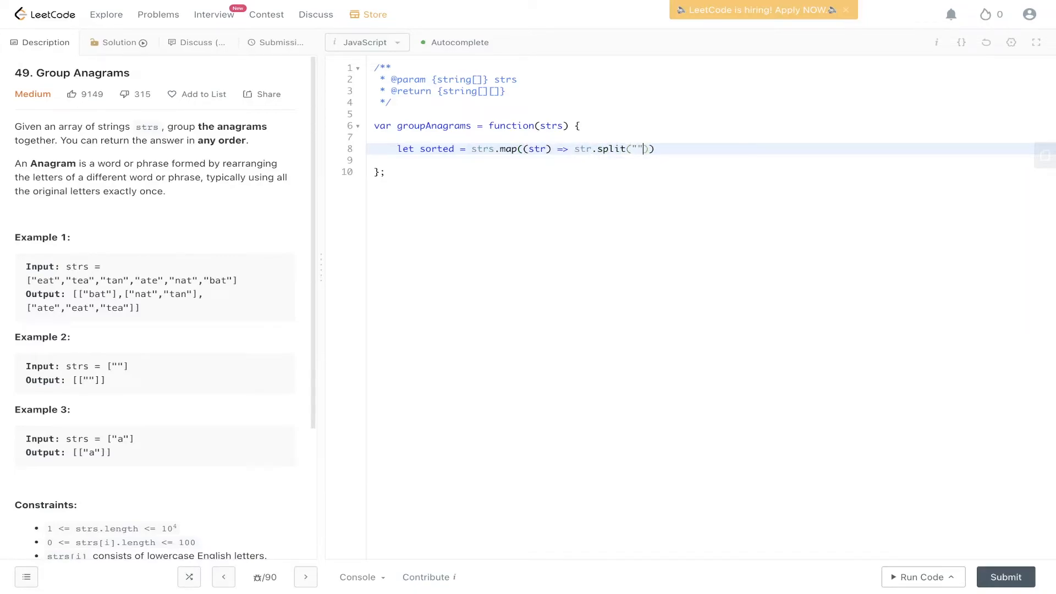
{"action": "type", "text": "./"}
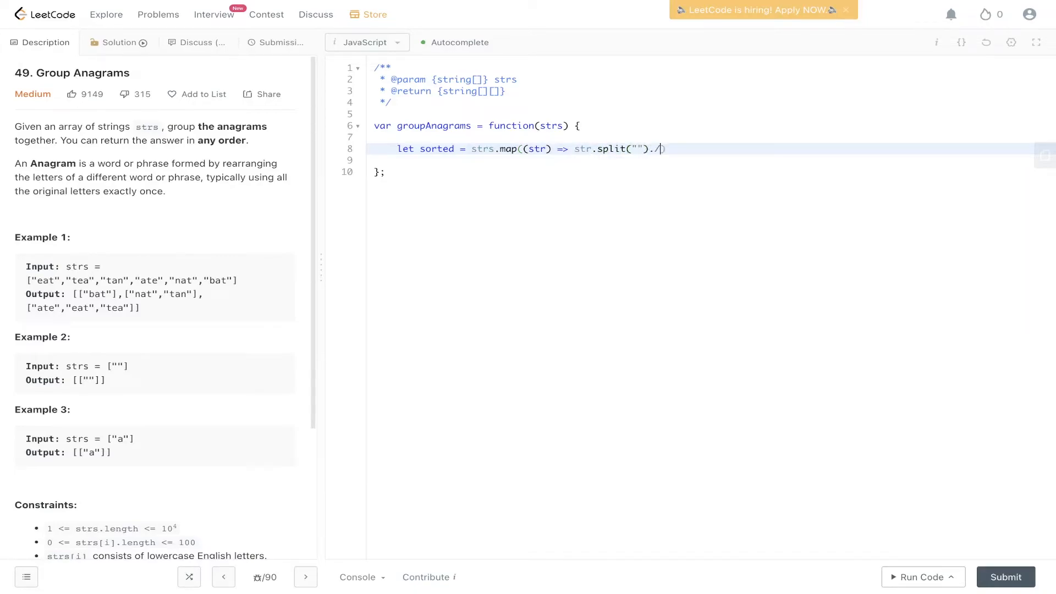
{"action": "type", "text": "sort().j"}
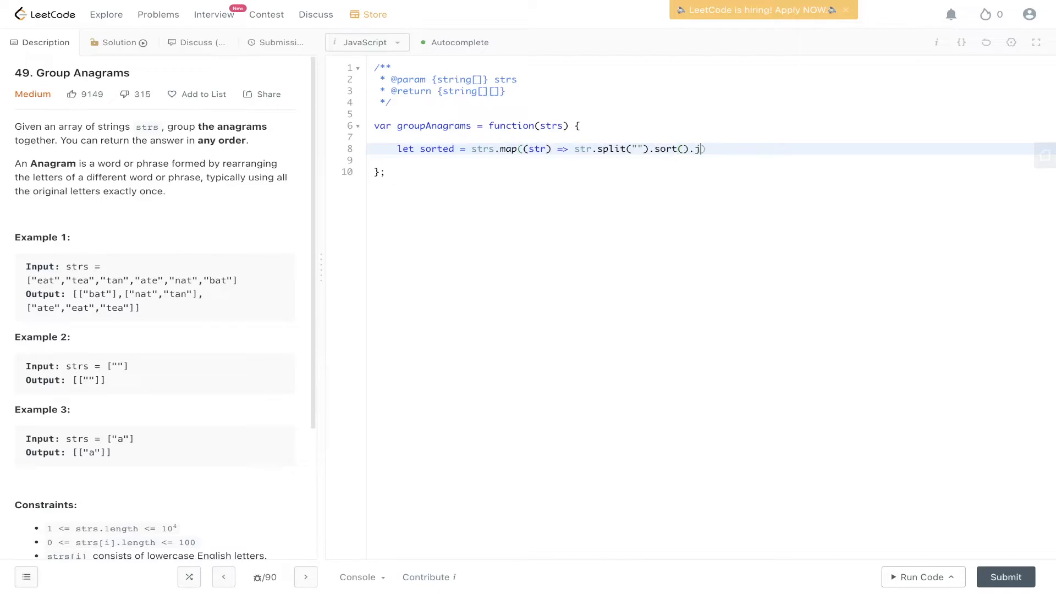
{"action": "type", "text": "oin(\"\")"}
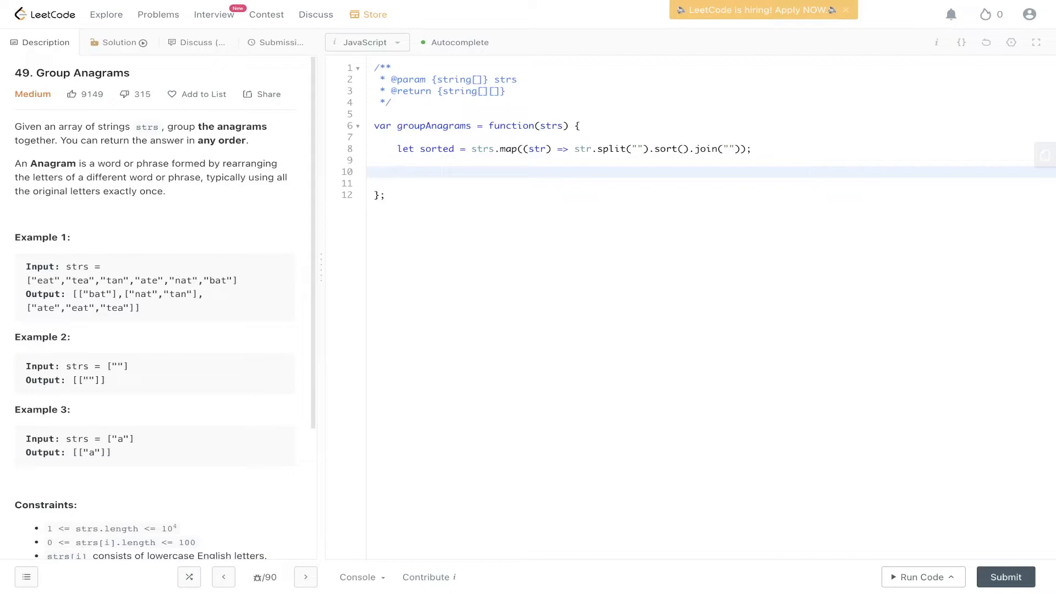
Step: Declare let map = {}; on the line below the sorted keys
{"action": "left_click", "coordinate": [397, 171]}
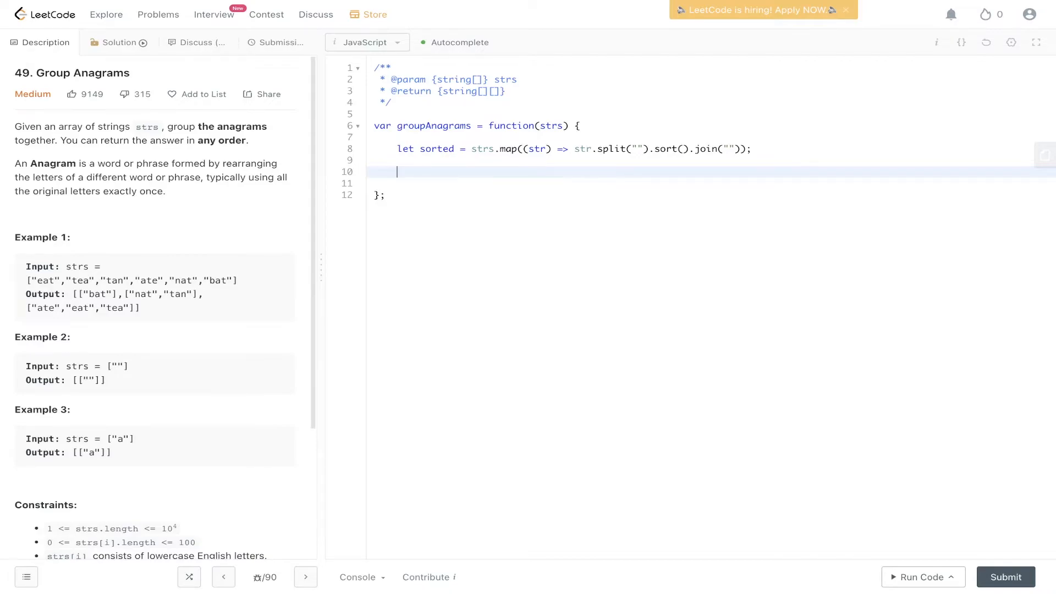
{"action": "type", "text": "let m"}
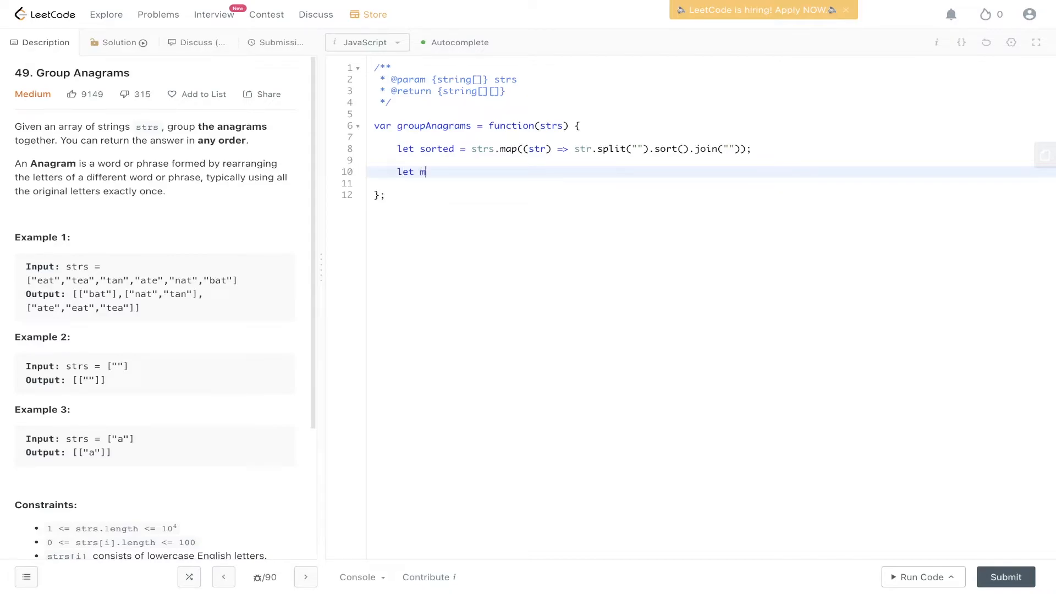
{"action": "type", "text": "ap = {};"}
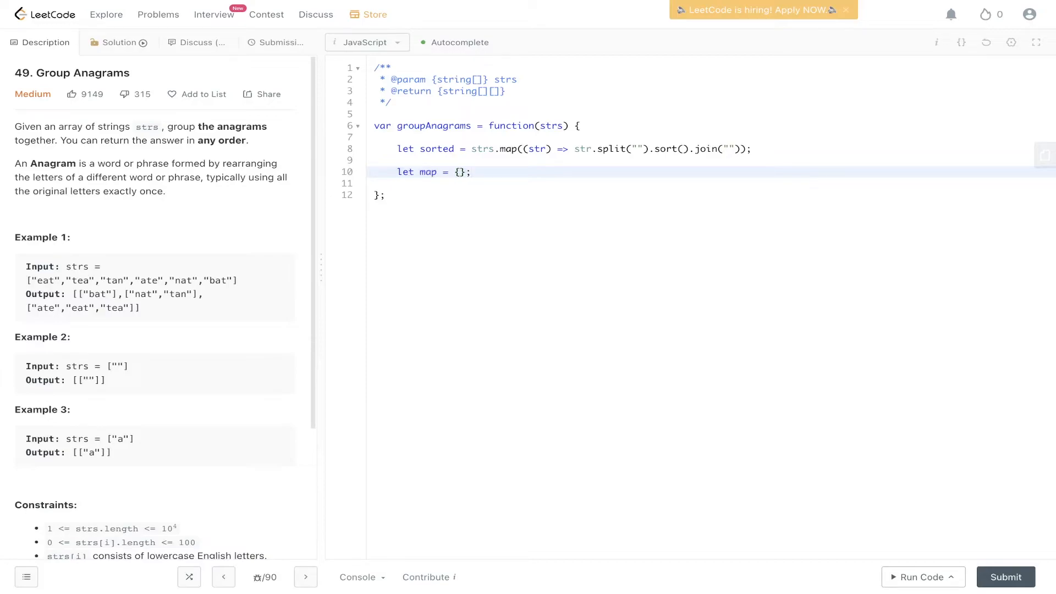
{"action": "key", "text": "enter"}
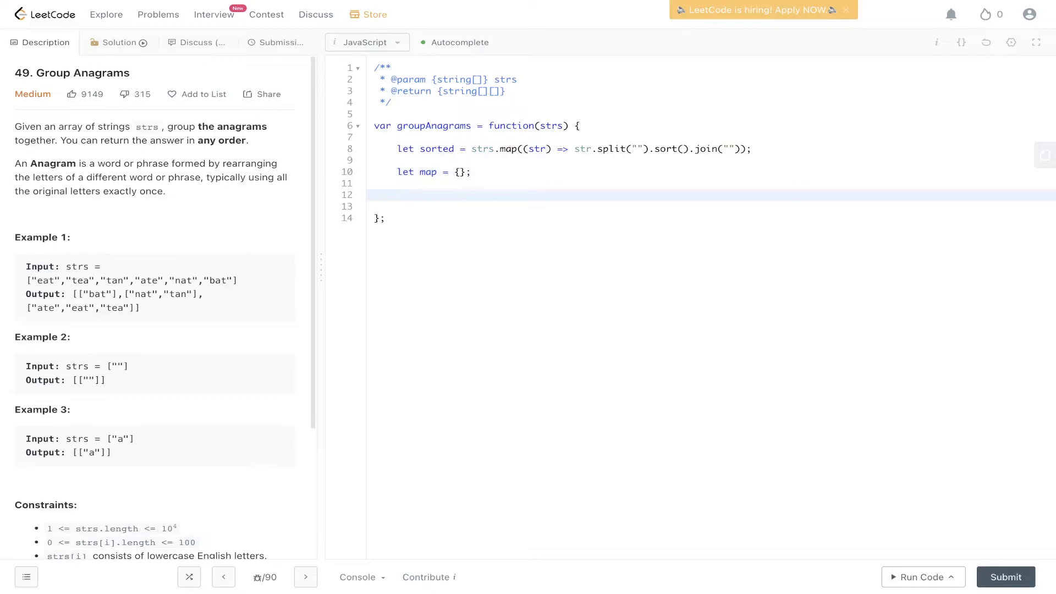
Step: Loop over sorted and, when map[sorted[i]] is missing, set it to [strs[i]]
{"action": "left_click", "coordinate": [396, 195]}
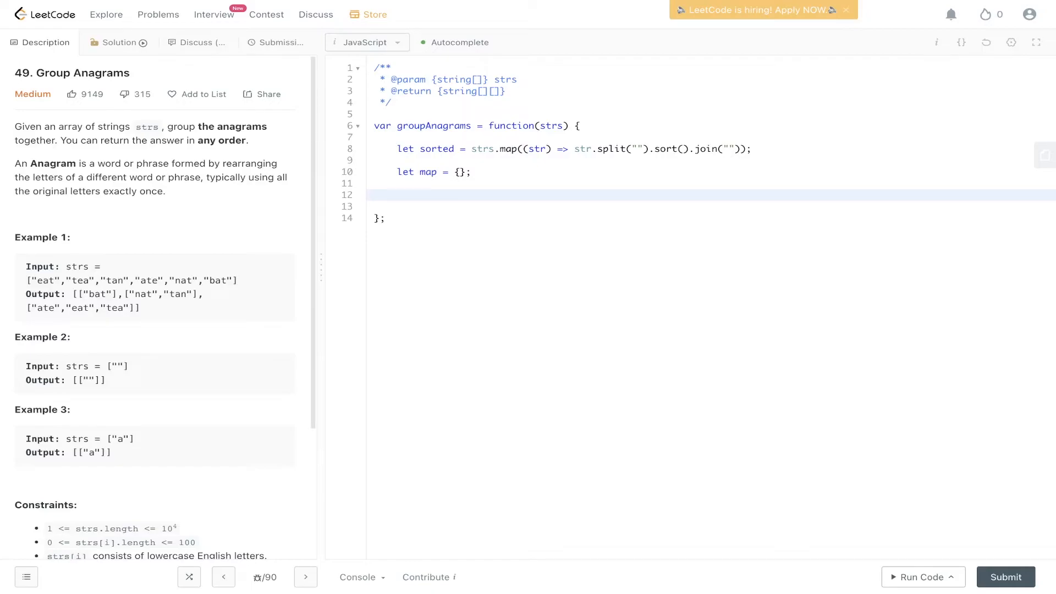
{"action": "type", "text": "for(let i = 0; i<s"}
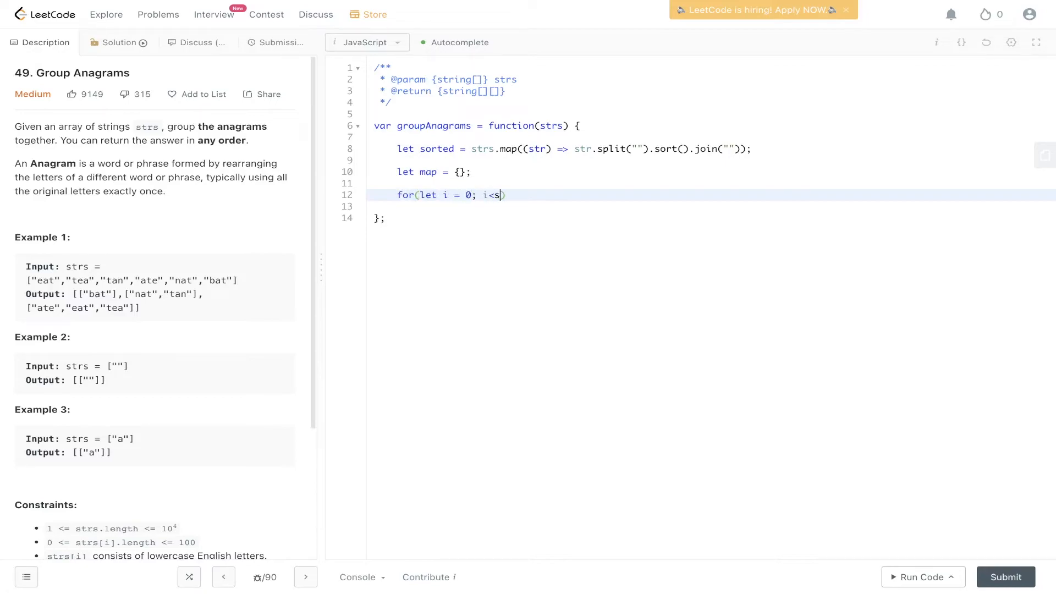
{"action": "type", "text": "orted.length"}
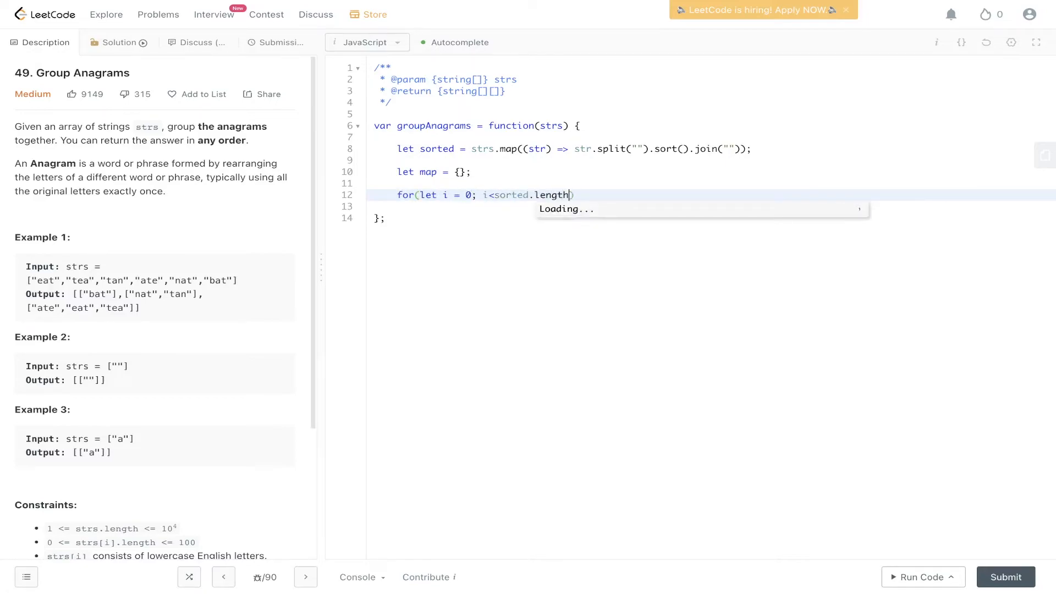
{"action": "type", "text": "; i++){"}
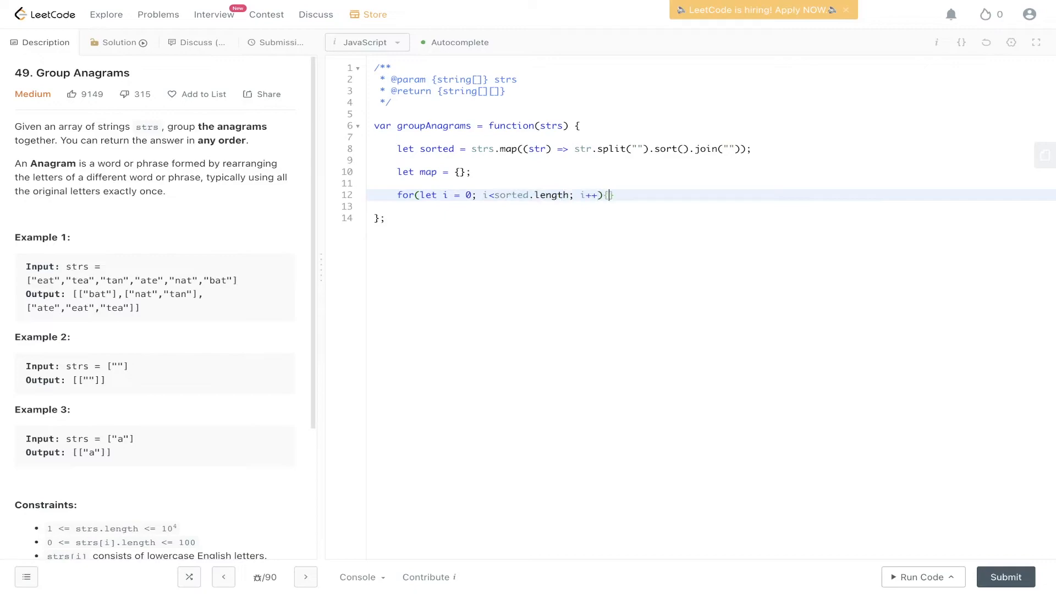
{"action": "type", "text": "if(!map"}
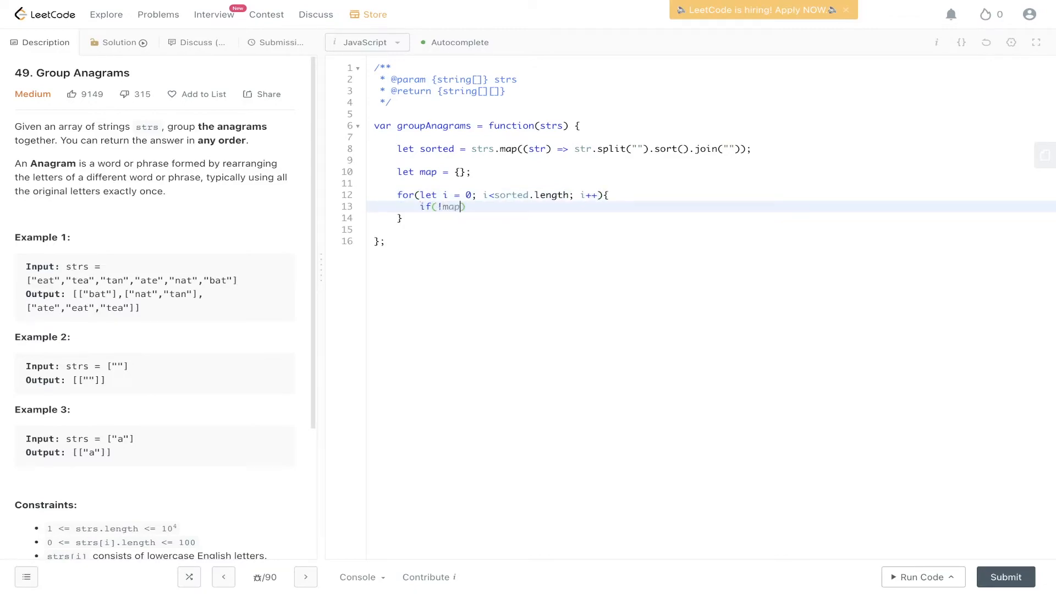
{"action": "type", "text": "[sorted[i]]"}
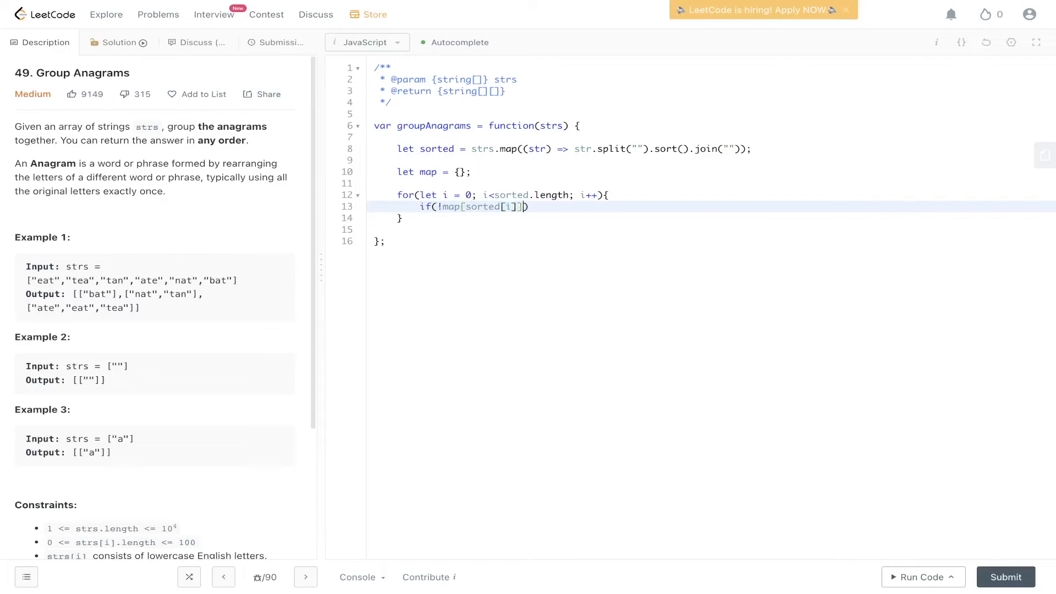
{"action": "type", "text": "{"}
{"action": "type", "text": "map[sorted[i]] ="}
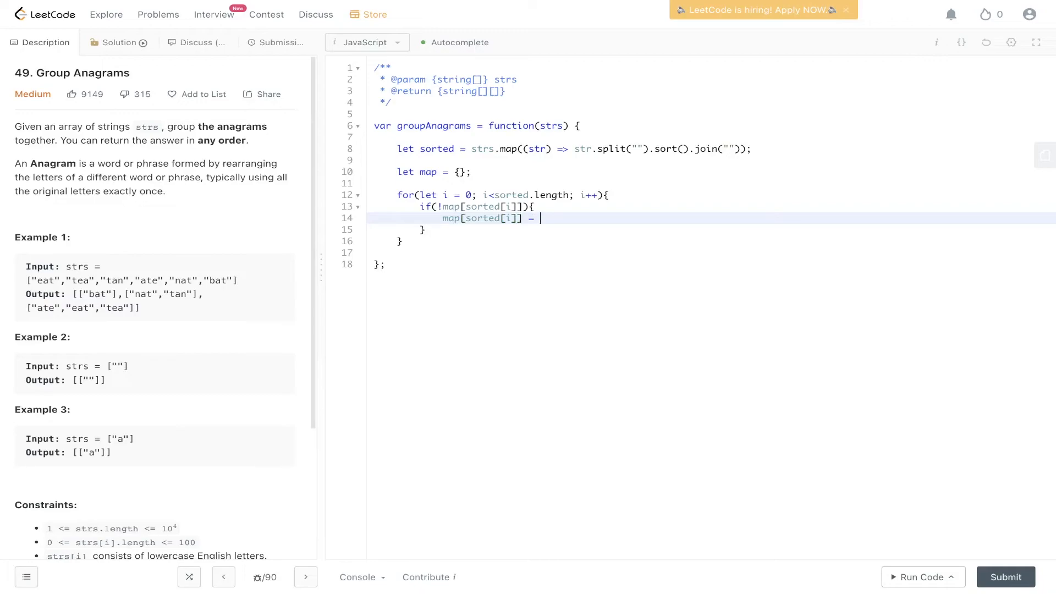
{"action": "type", "text": "strs[i]"}
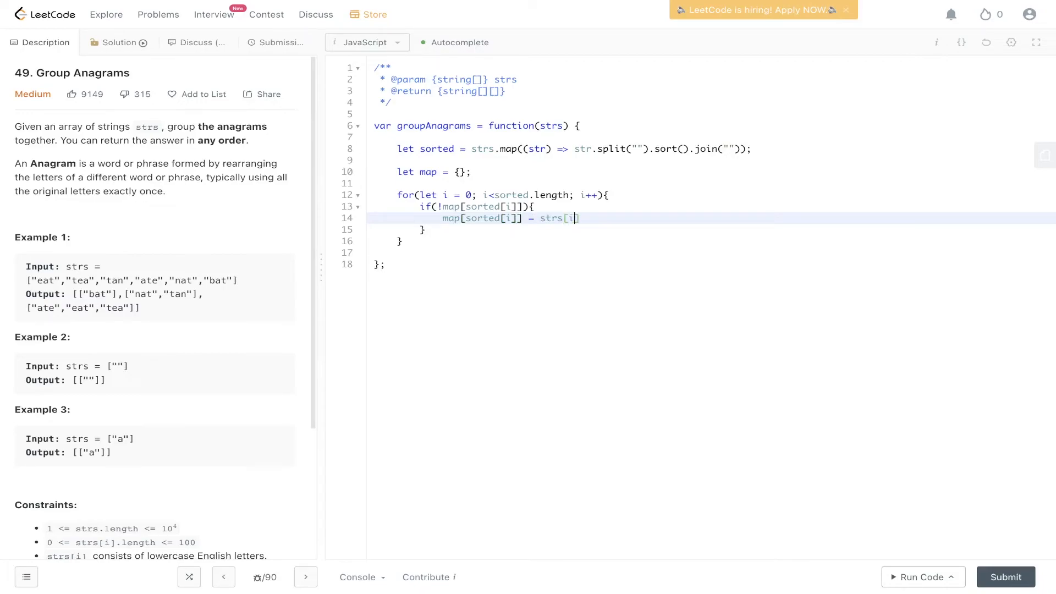
{"action": "type", "text": "];"}
{"action": "type", "text": "map[sort"}
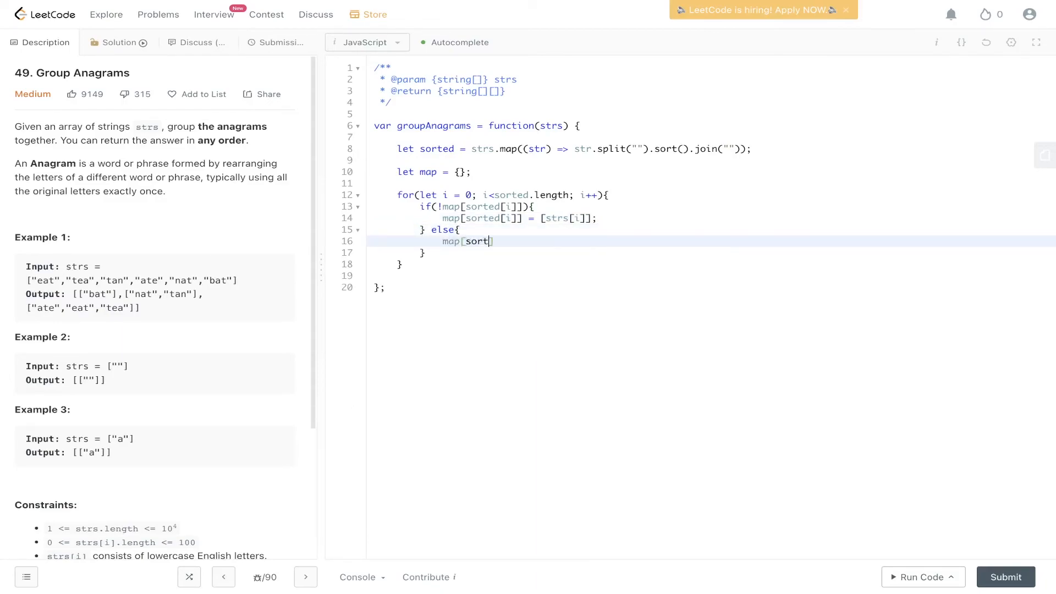
Step: Otherwise push strs[i] onto map[sorted[i]], closing the loop
{"action": "type", "text": "ed[i]]"}
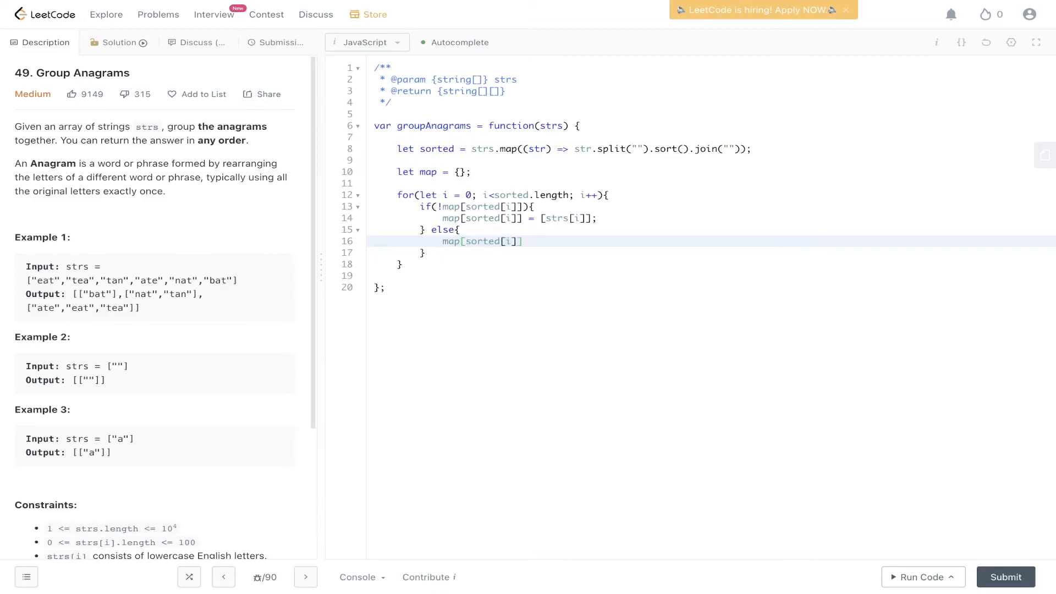
{"action": "type", "text": ".push(s"}
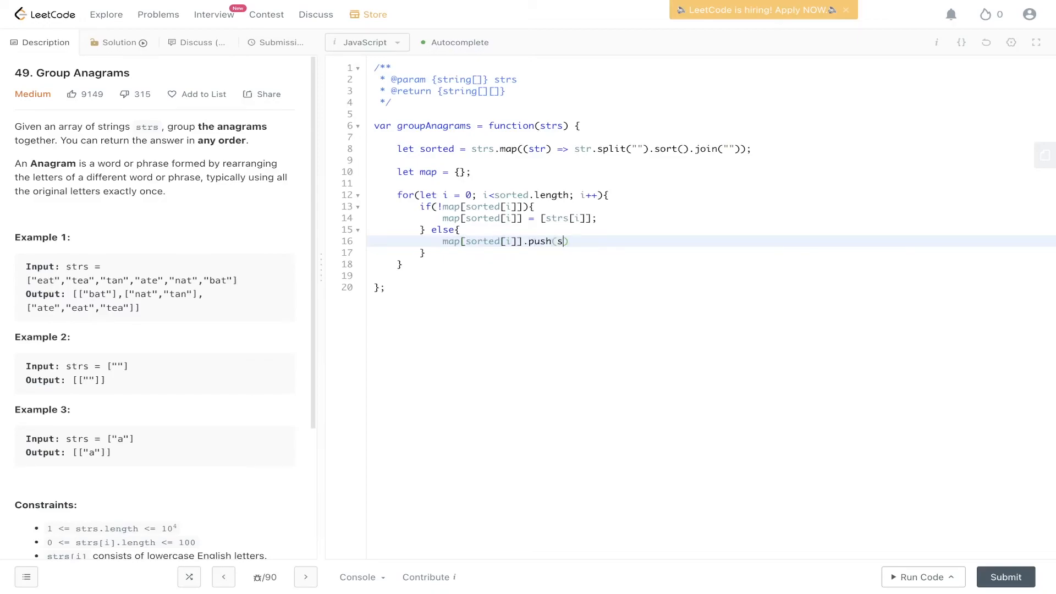
{"action": "type", "text": "trs[i]);"}
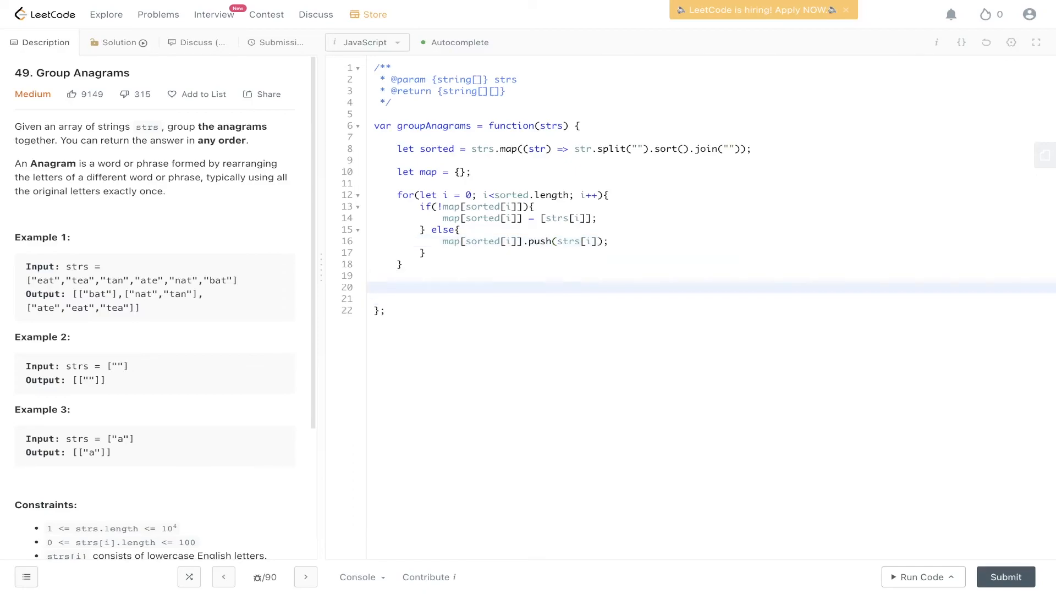
{"action": "left_click", "coordinate": [397, 287]}
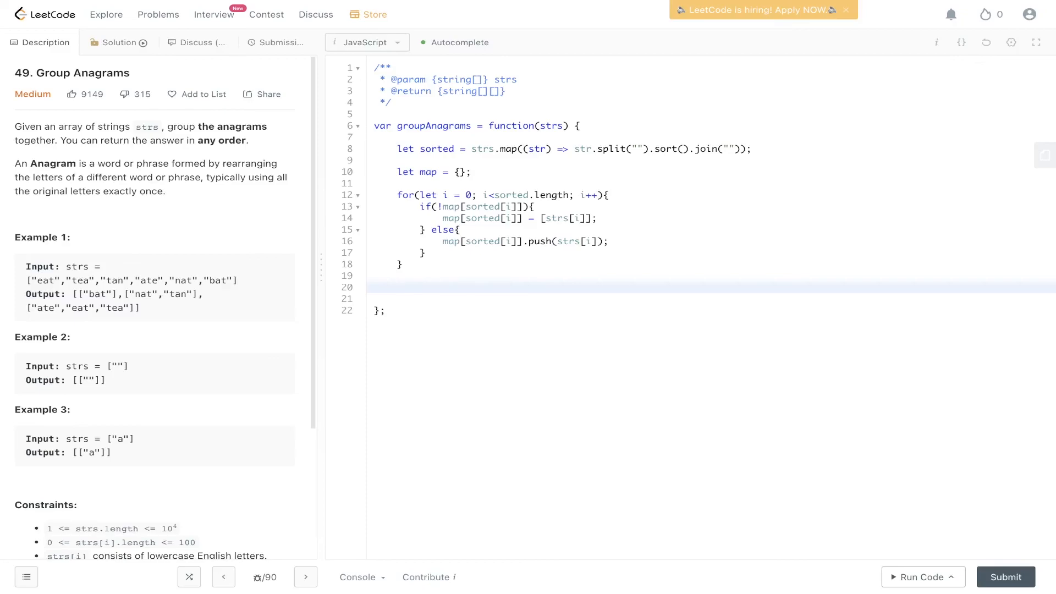
Step: Return Object.values(map) as the grouped anagrams
{"action": "type", "text": "return Object"}
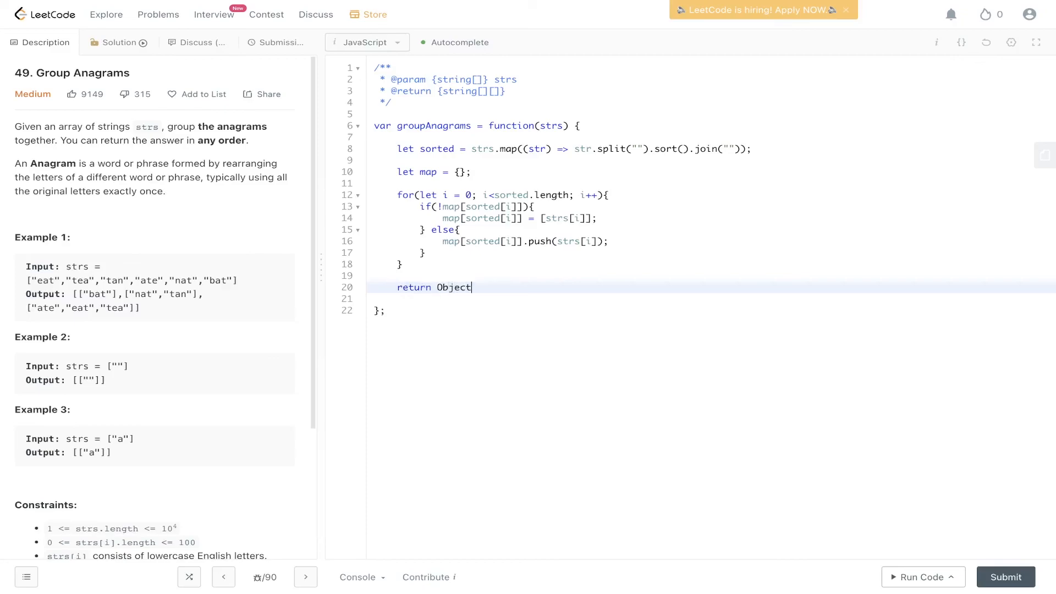
{"action": "type", "text": ".values(map)"}
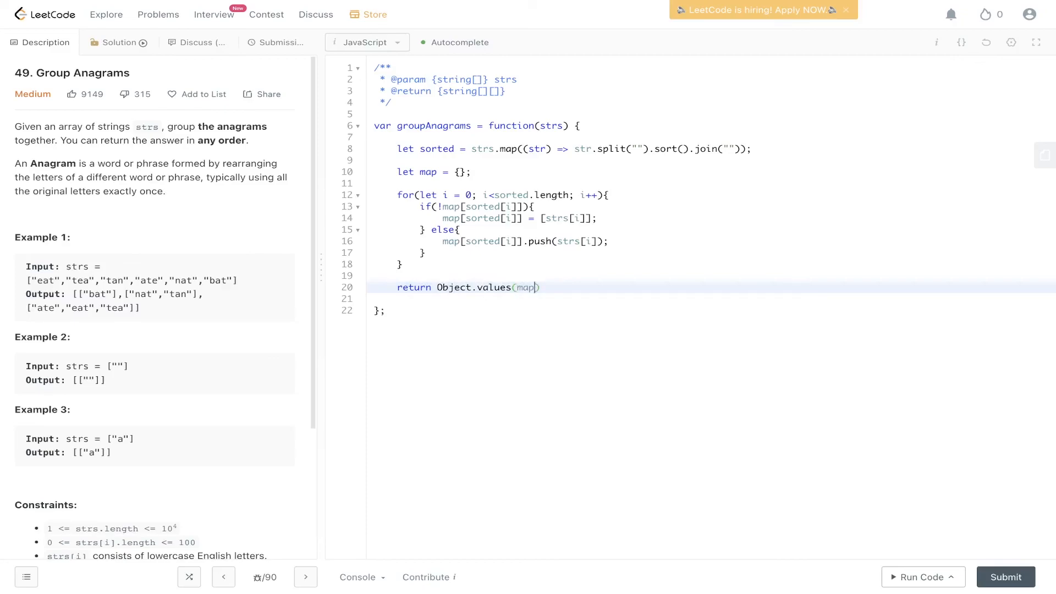
Step: Run the solution on the example, then submit it and get Accepted (194 ms)
{"action": "left_click", "coordinate": [917, 577]}
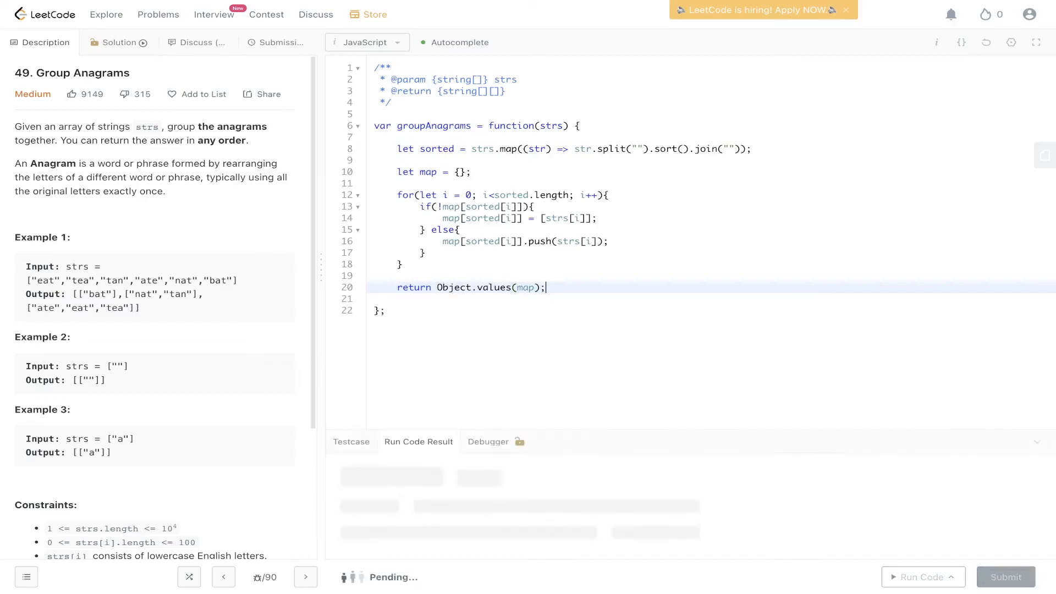
{"action": "left_click", "coordinate": [917, 576]}
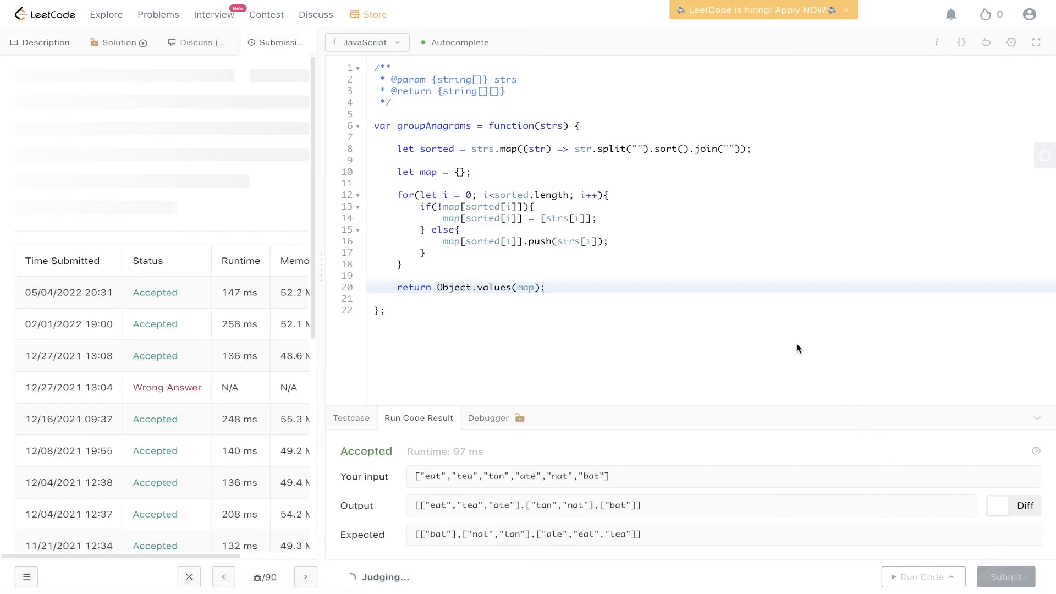
{"action": "left_click", "coordinate": [1005, 576]}
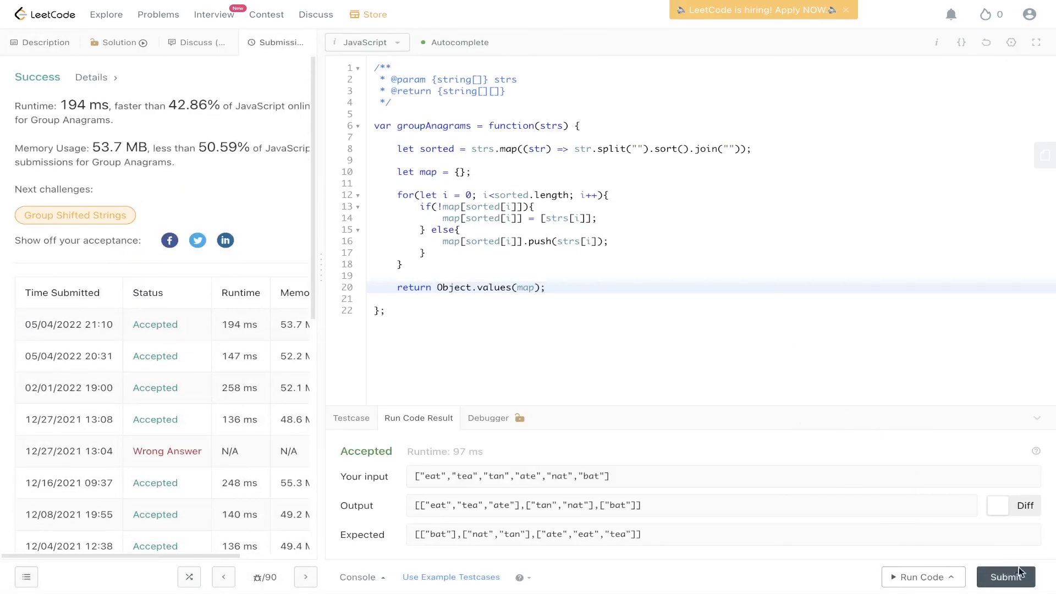